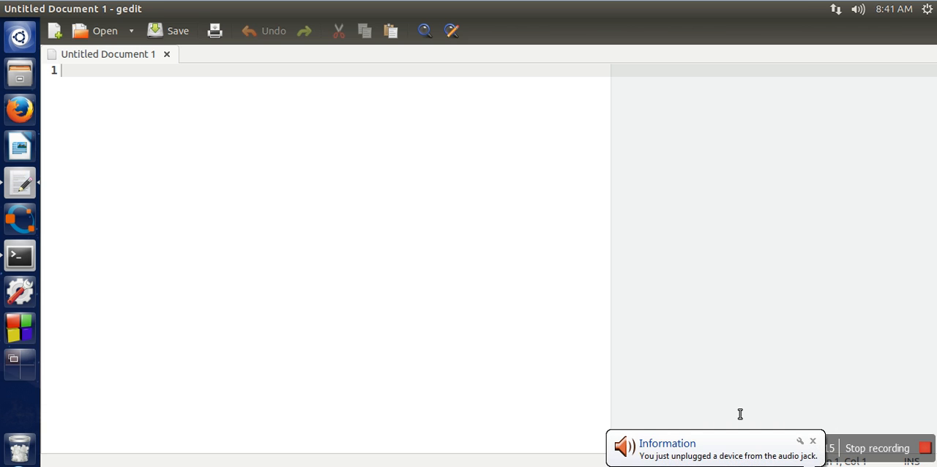
mouse_move(335, 217)
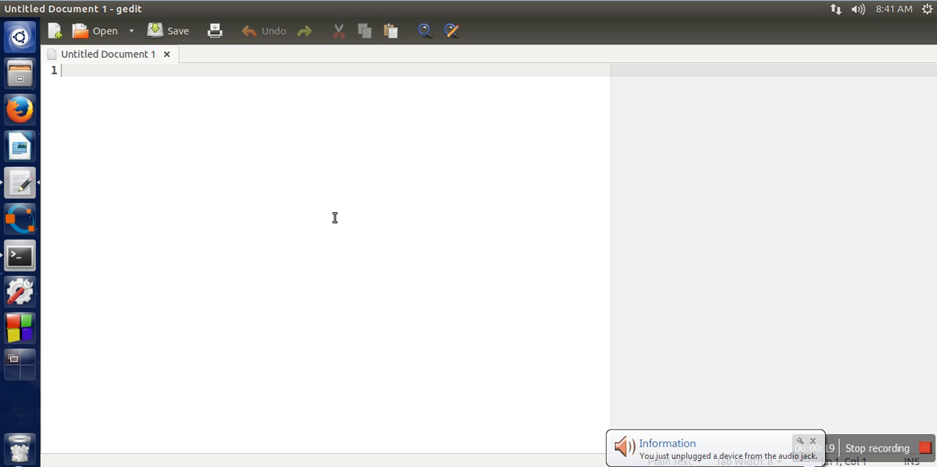
Step: Type \documentclass{article}, \begin{document} and \end{document} on separate lines, leaving blank line 4
text(\doc)
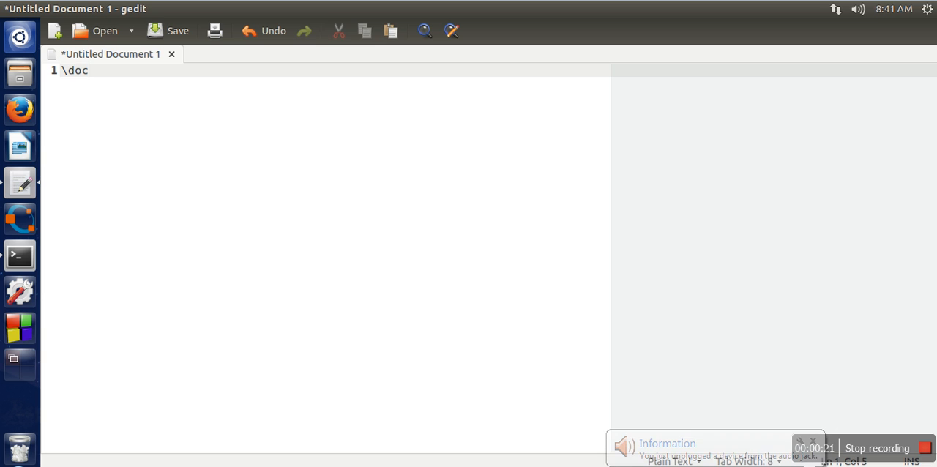
text(umentclass)
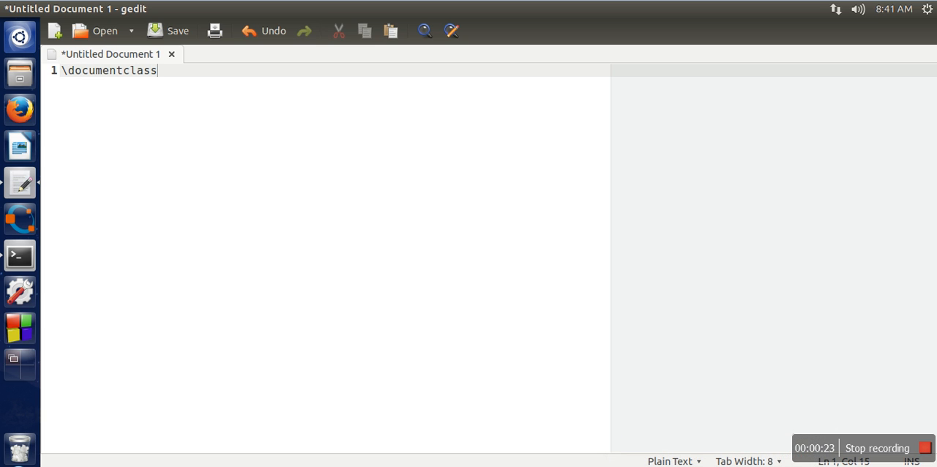
text({})
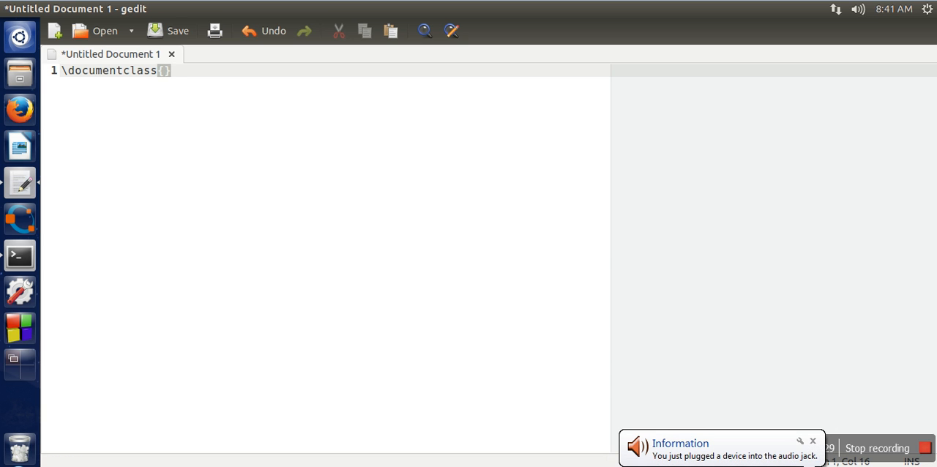
text(article)
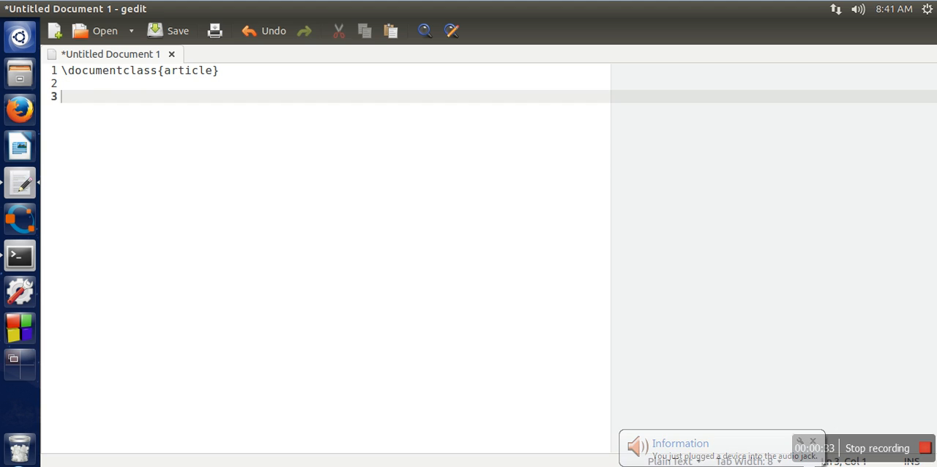
text(\)
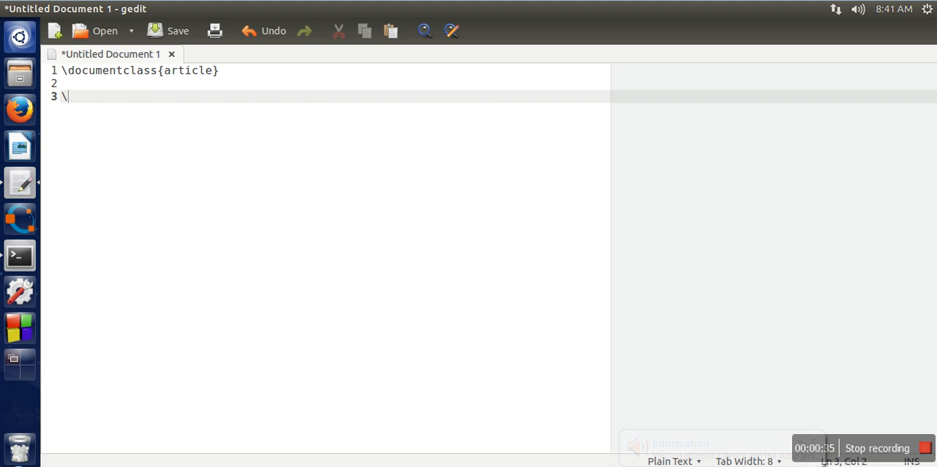
text(begin{})
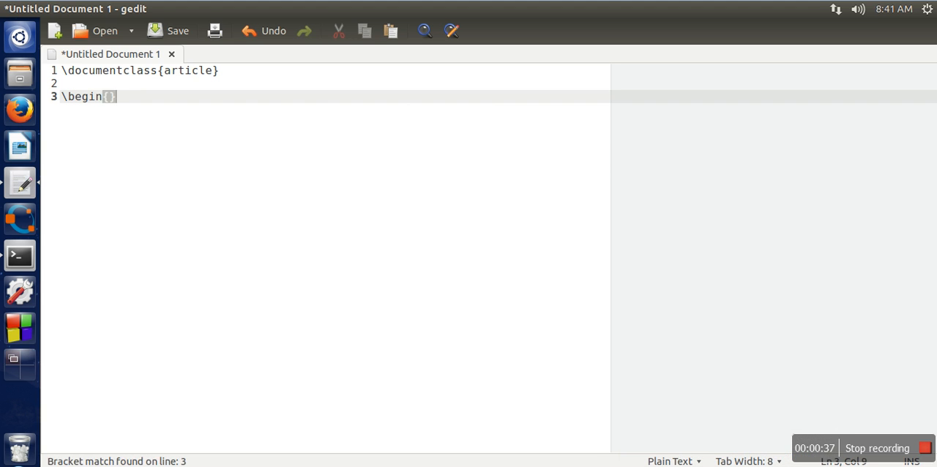
text(document)
text(\)
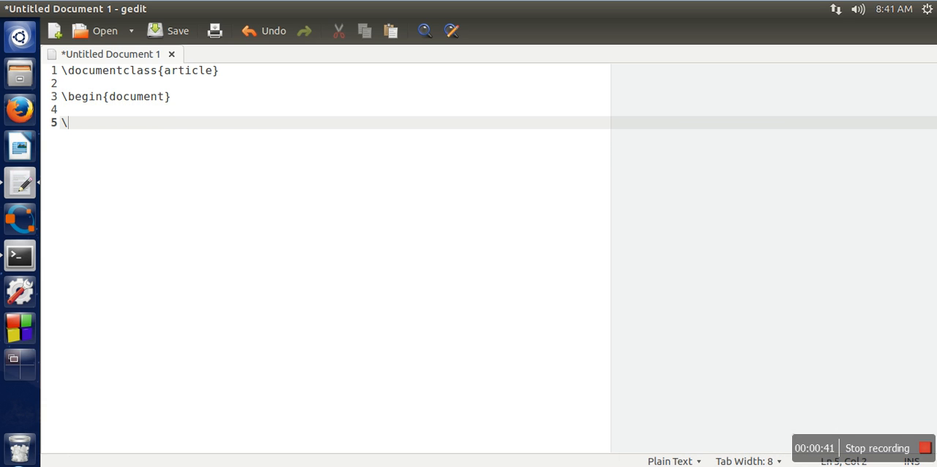
text(end{})
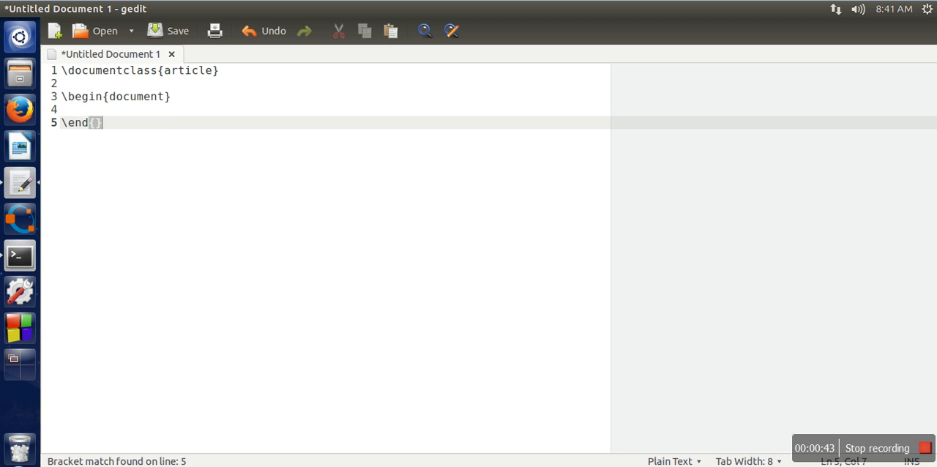
text(document)
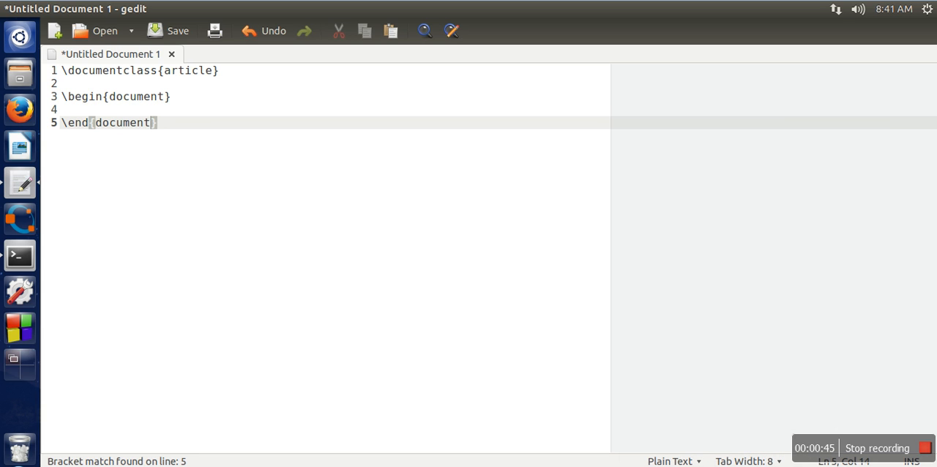
click(103, 109)
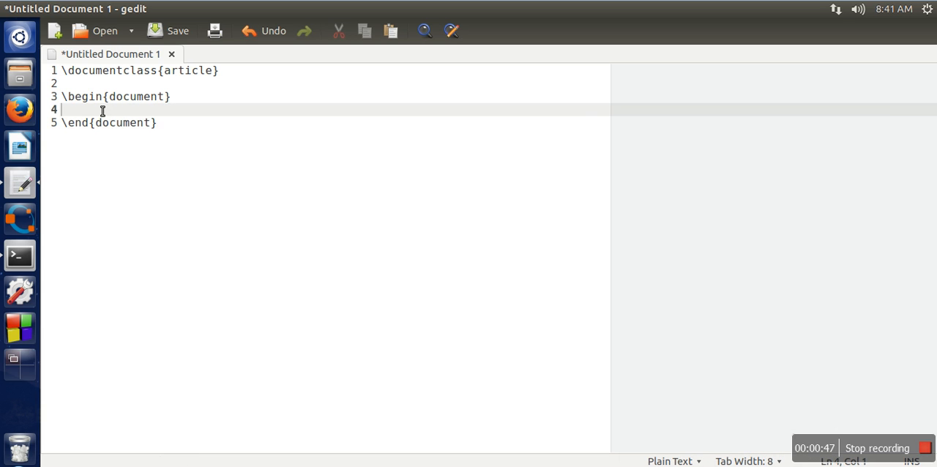
Step: Add the sentence 'This is demo.' to the document body and begin saving
key(Return)
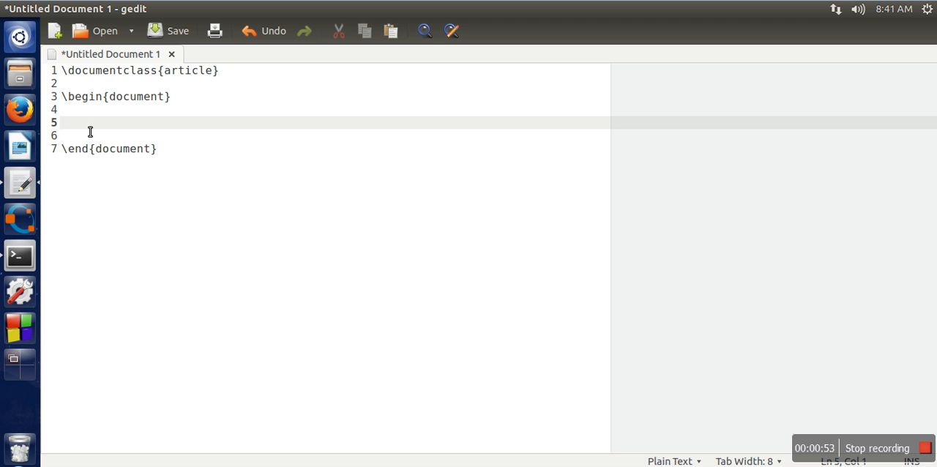
text(This id)
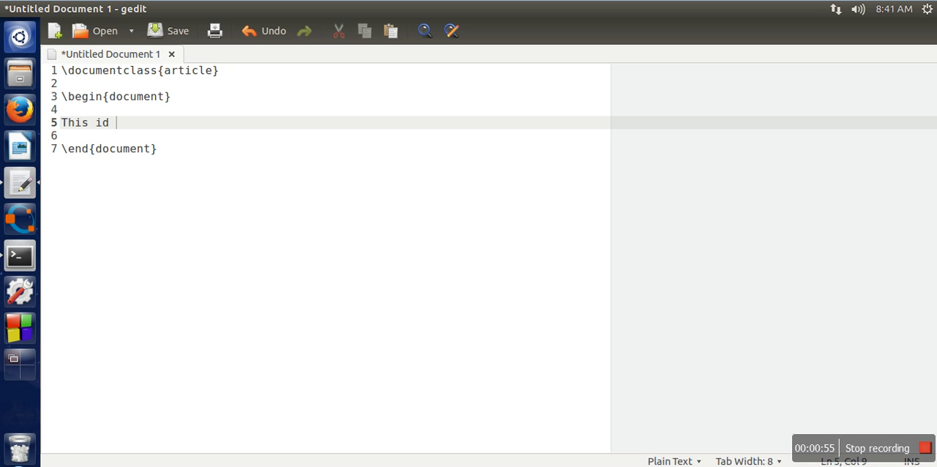
text(s demo.)
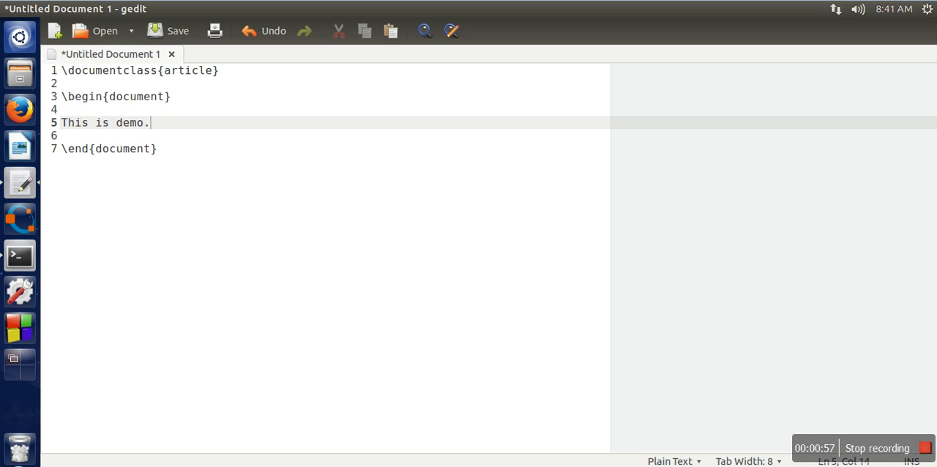
click(177, 31)
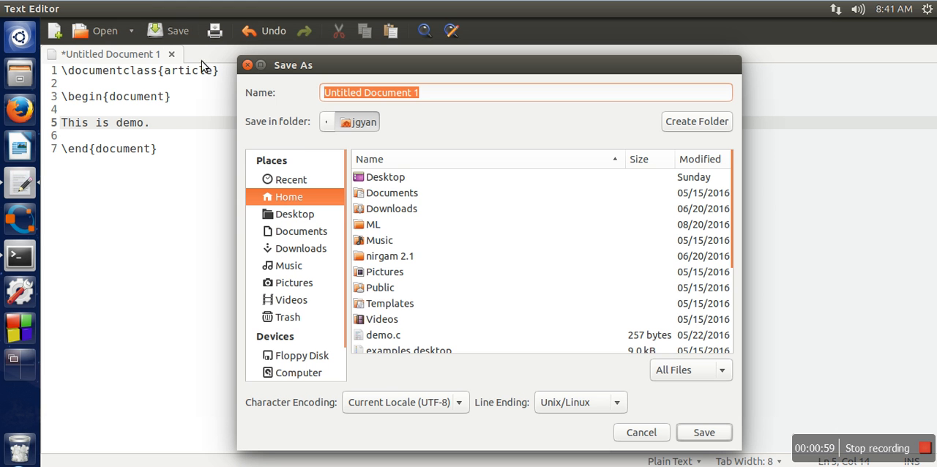
Step: Save the document as two.tex in the Desktop folder
click(295, 214)
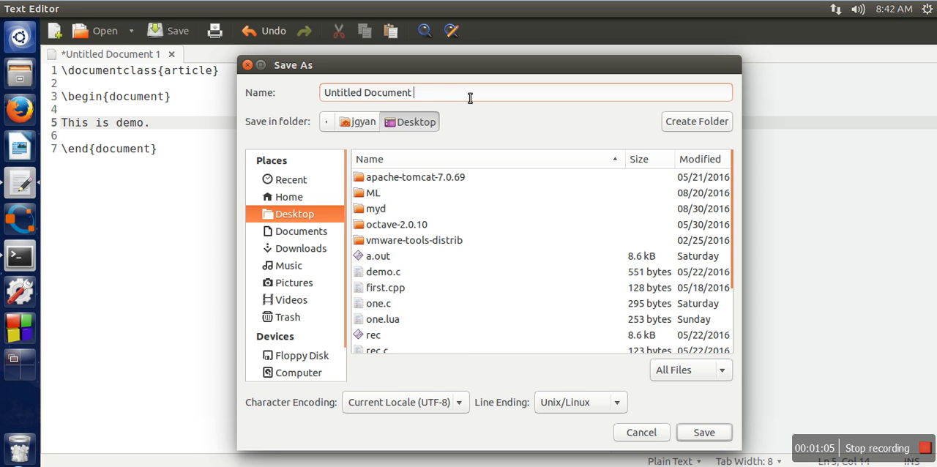
text(two.tex)
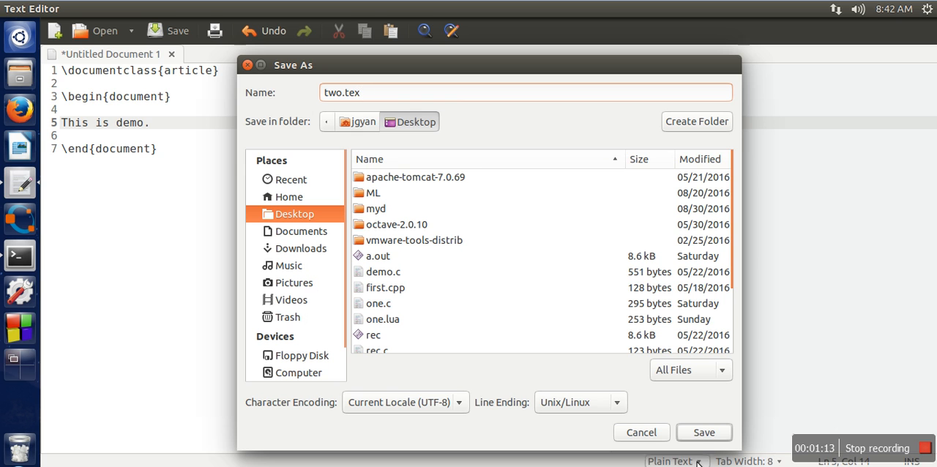
click(702, 432)
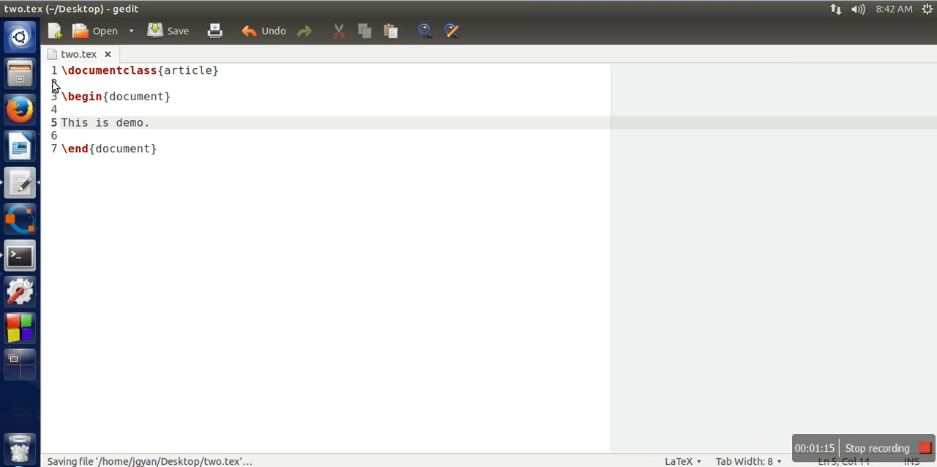
mouse_move(20, 255)
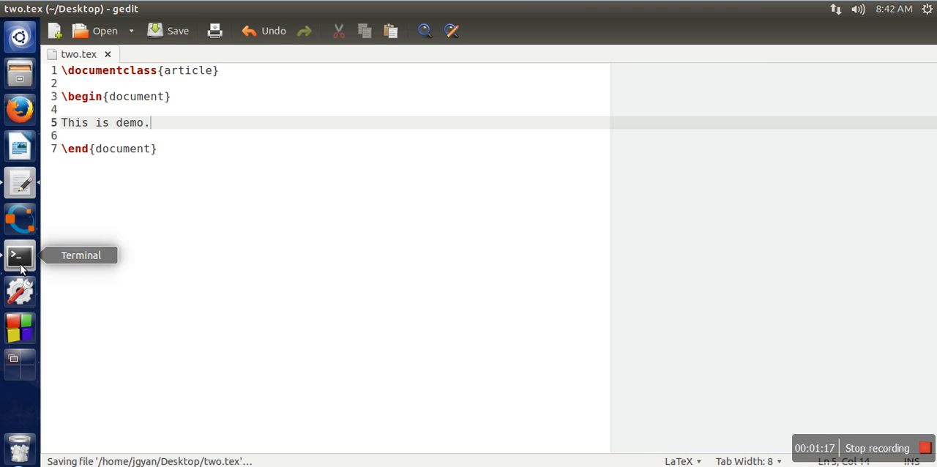
Step: In Terminal, run pdflatex two.tex from Desktop, then browse to the folder holding two.pdf
click(19, 254)
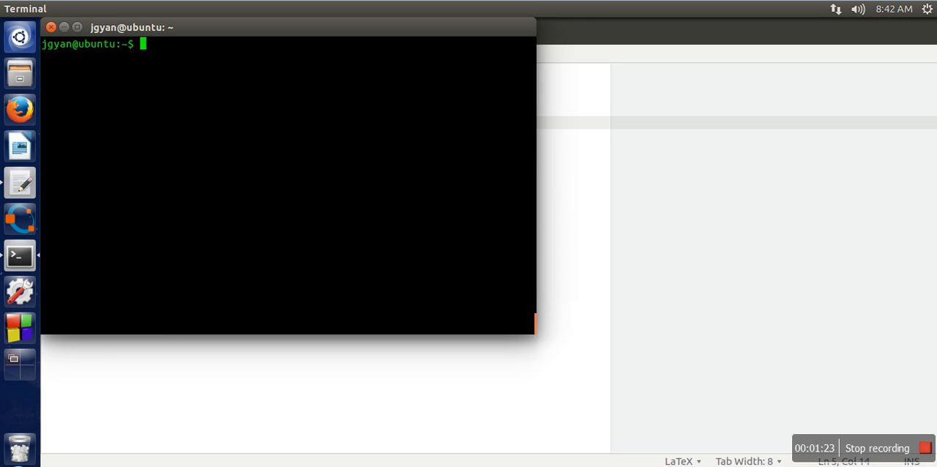
text(cd de)
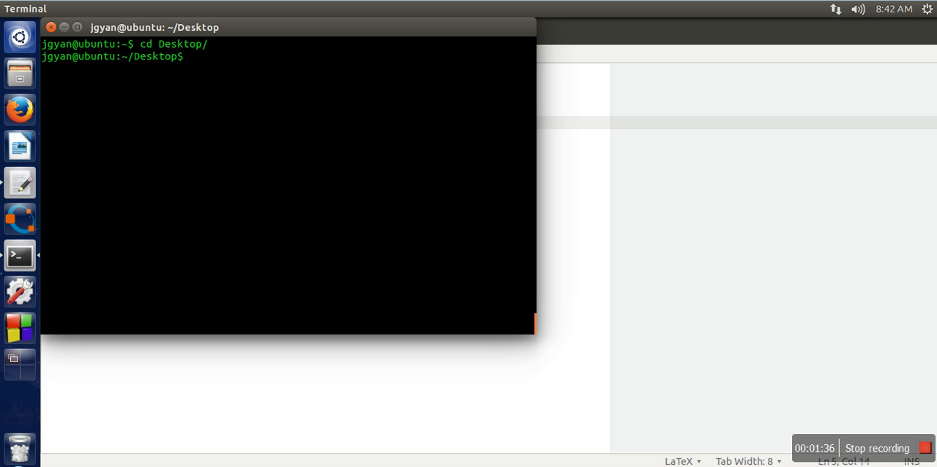
text(pdf)
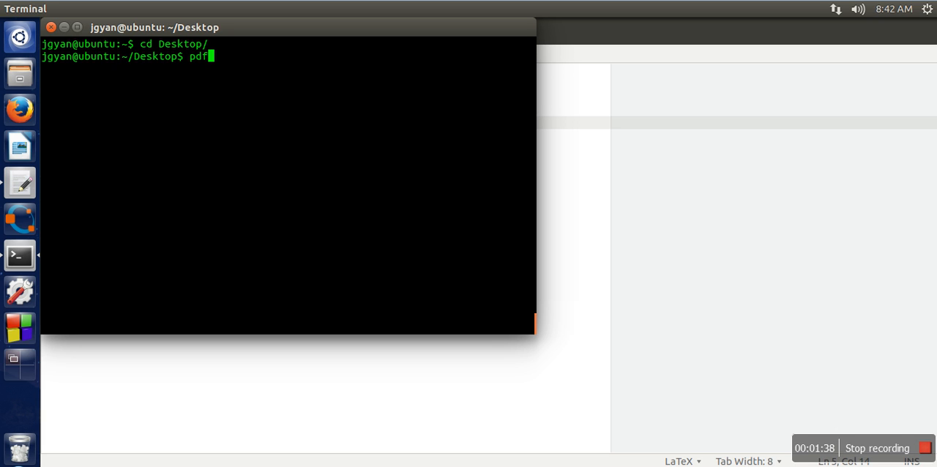
text(latex two.)
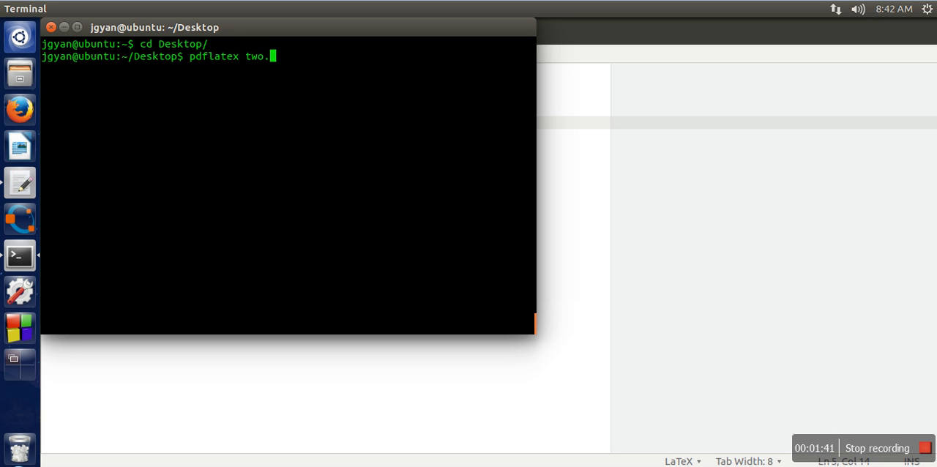
text(tex)
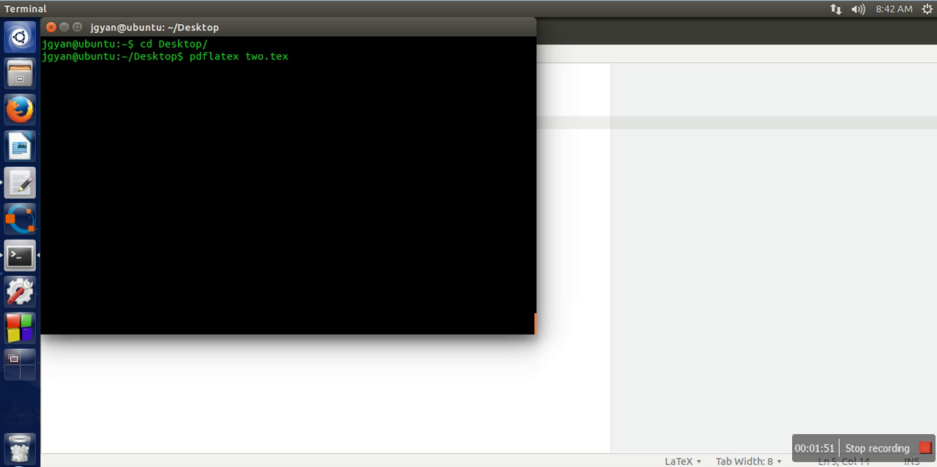
key(Return)
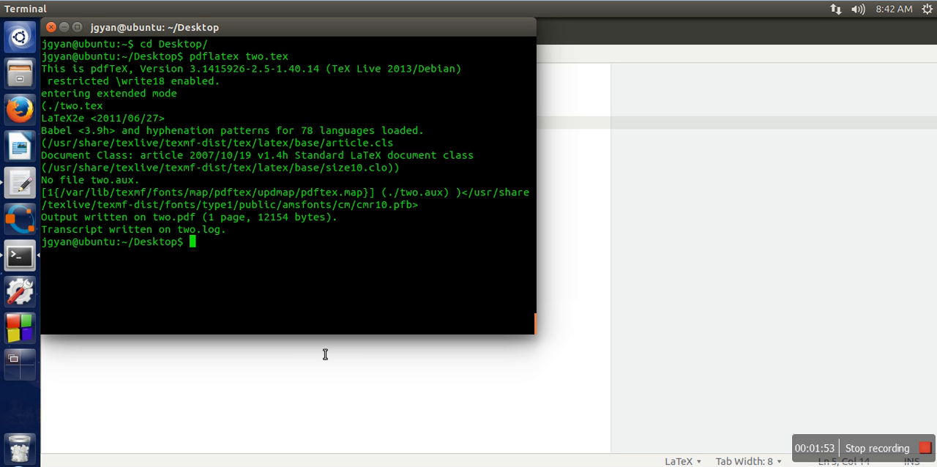
mouse_move(30, 38)
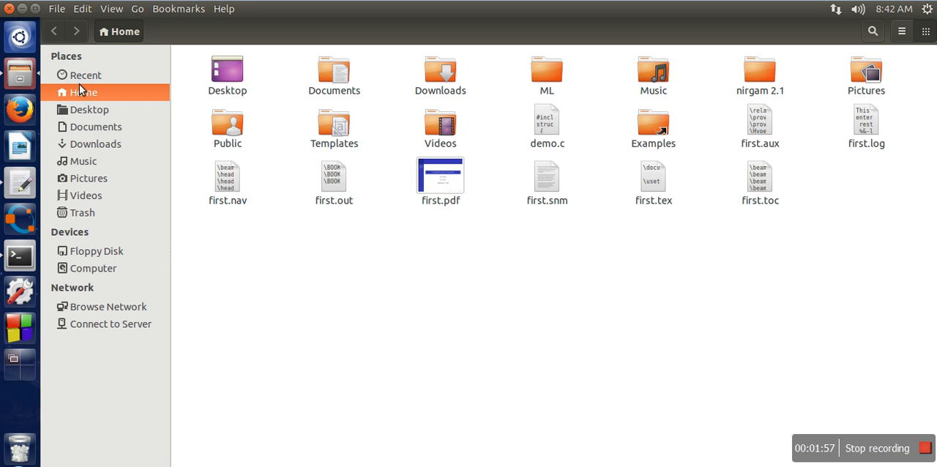
click(89, 109)
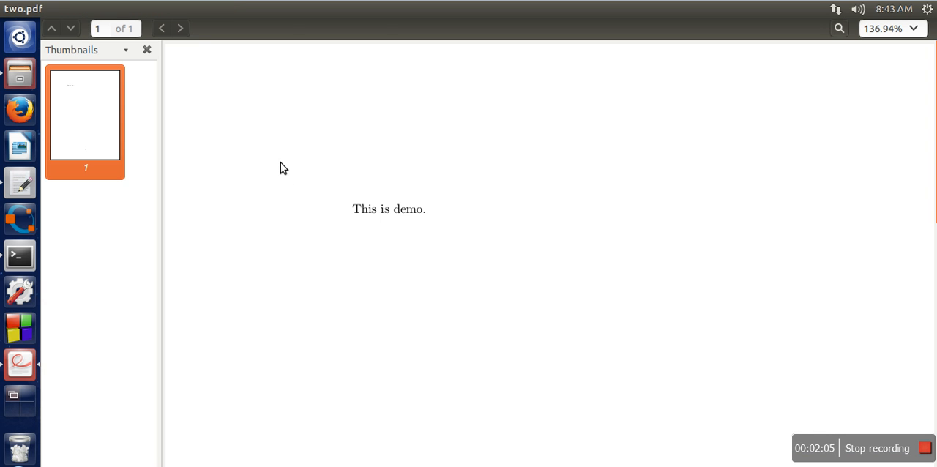
mouse_move(19, 256)
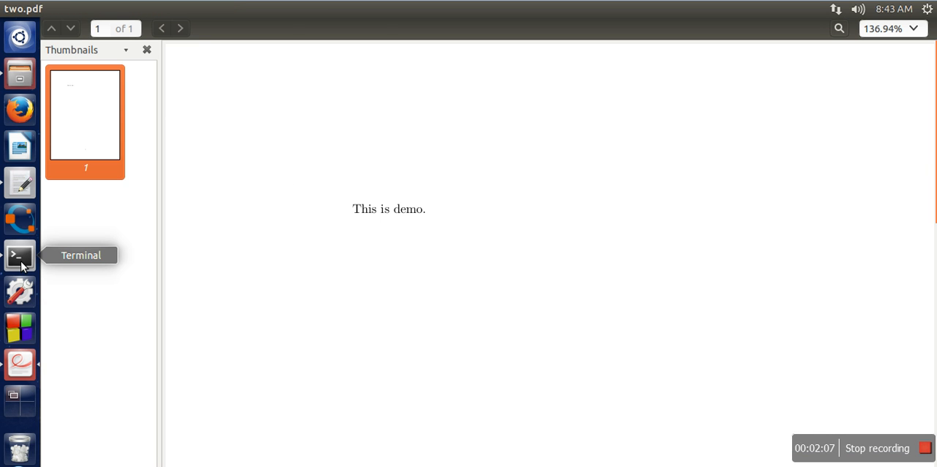